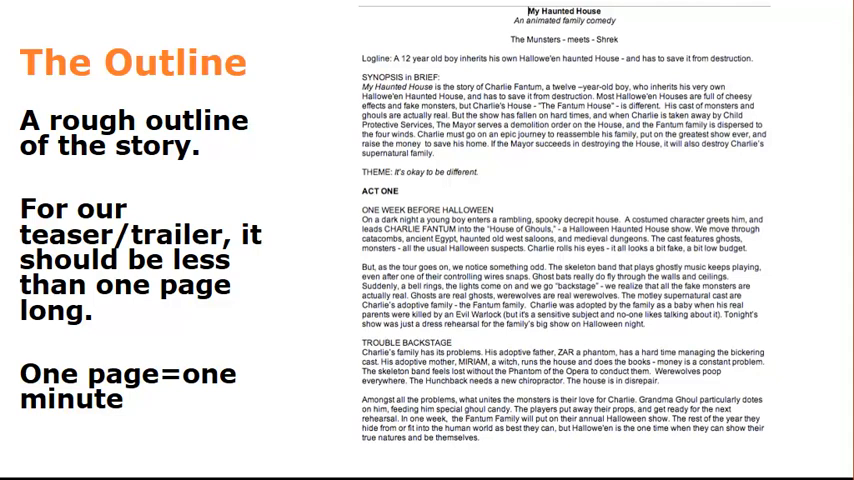
Advance from the My Haunted House story outline to the colour script lighting slide.
key(right)
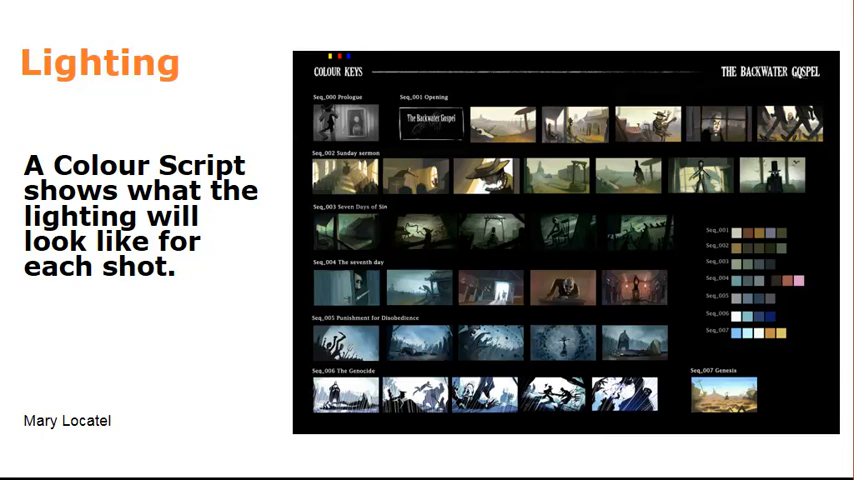
Advance from the Colour Script lighting slide to the Editorial slide on numbering shots.
key(right)
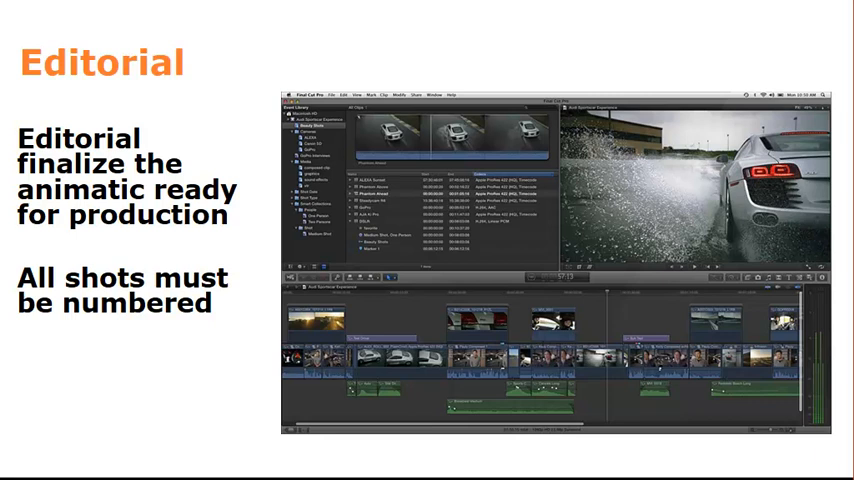
Advance to the 3D Layout slide covering camera, staging and shot continuity.
key(Right)
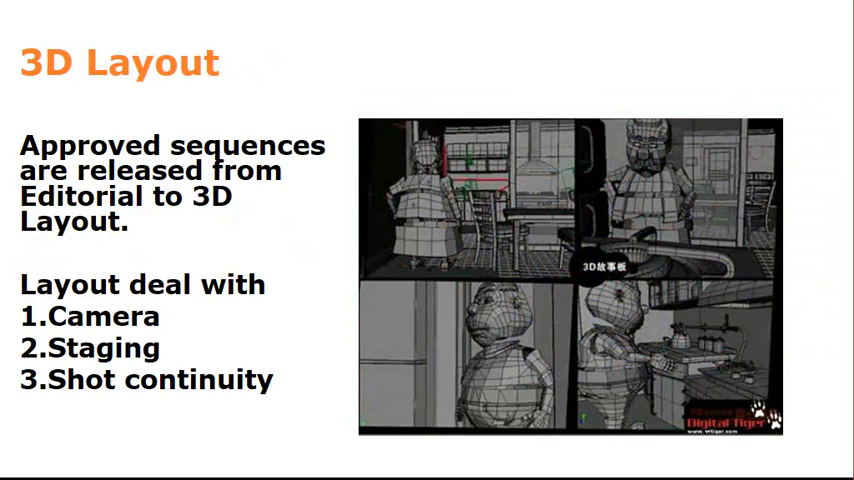